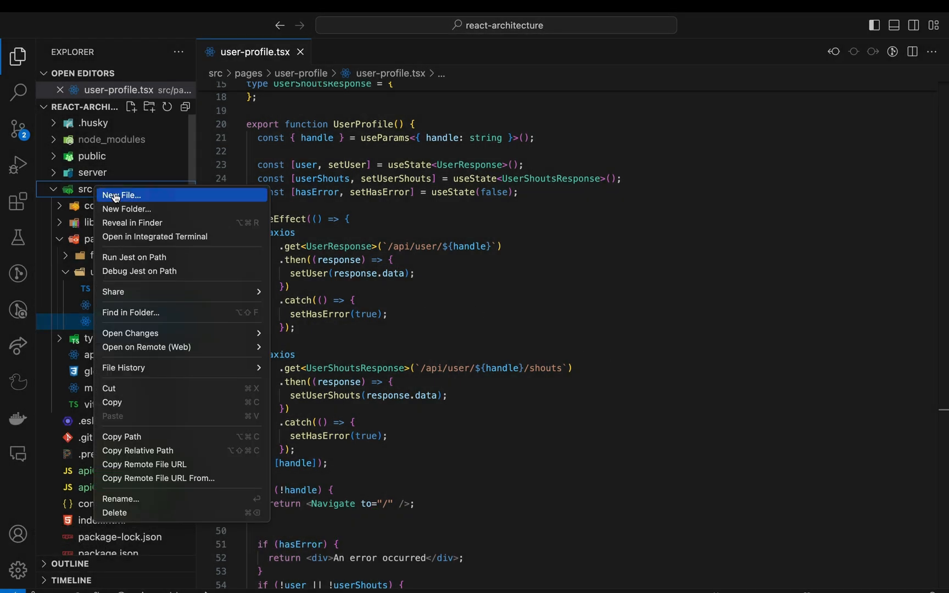
# Create src/api/client.ts importing axios and exporting an apiClient with baseURL '/api'
pyautogui.click(121, 195)
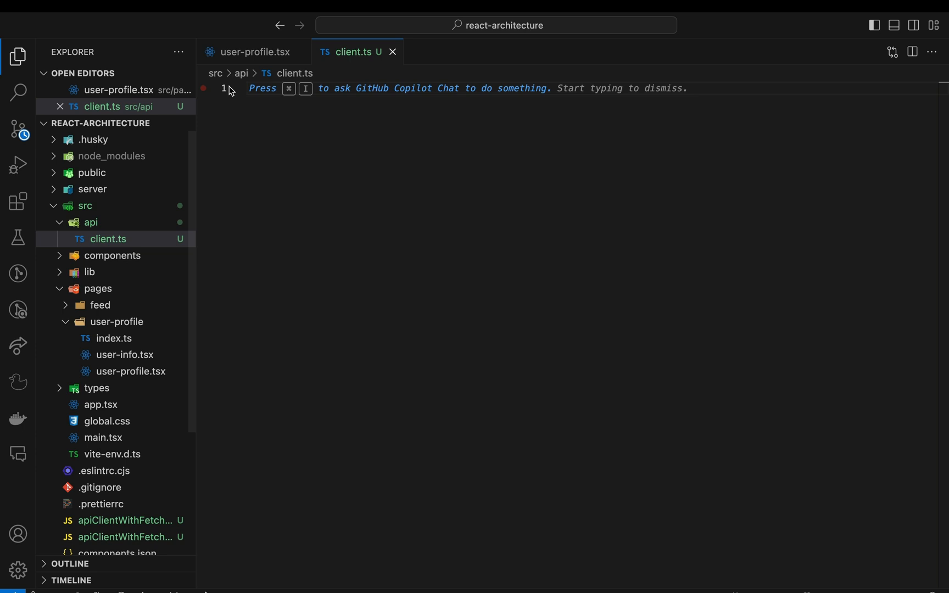
pyautogui.write("import axios from 'axios';")
pyautogui.write('b')
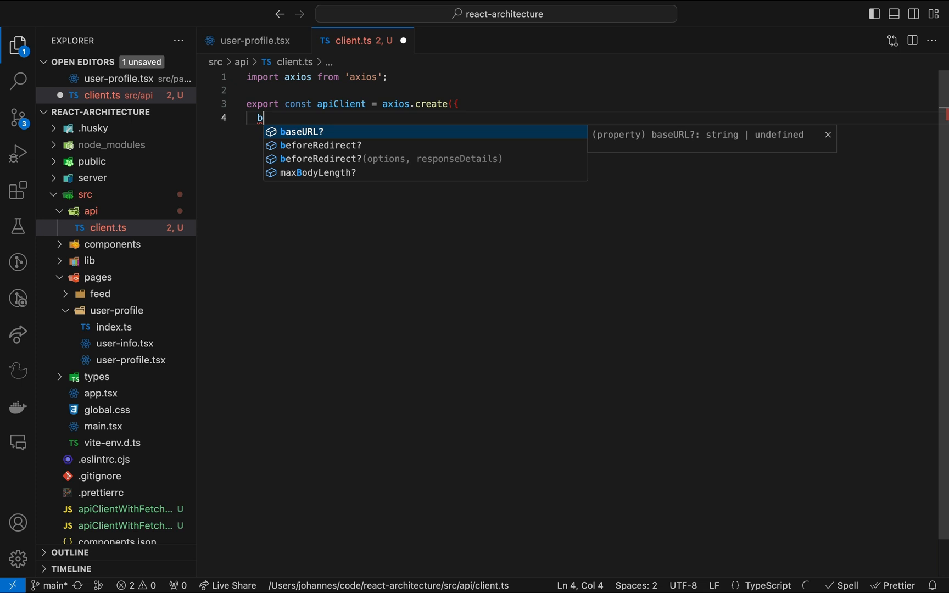
pyautogui.write("aseURL: '/api',")
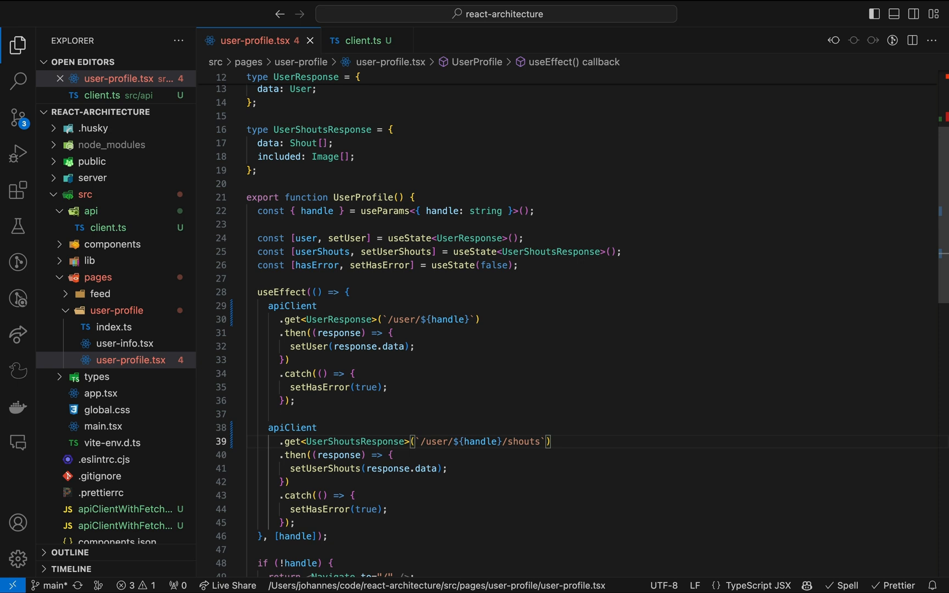
# Update client.ts so apiClient's baseURL reads '/api/v2'
pyautogui.click(367, 40)
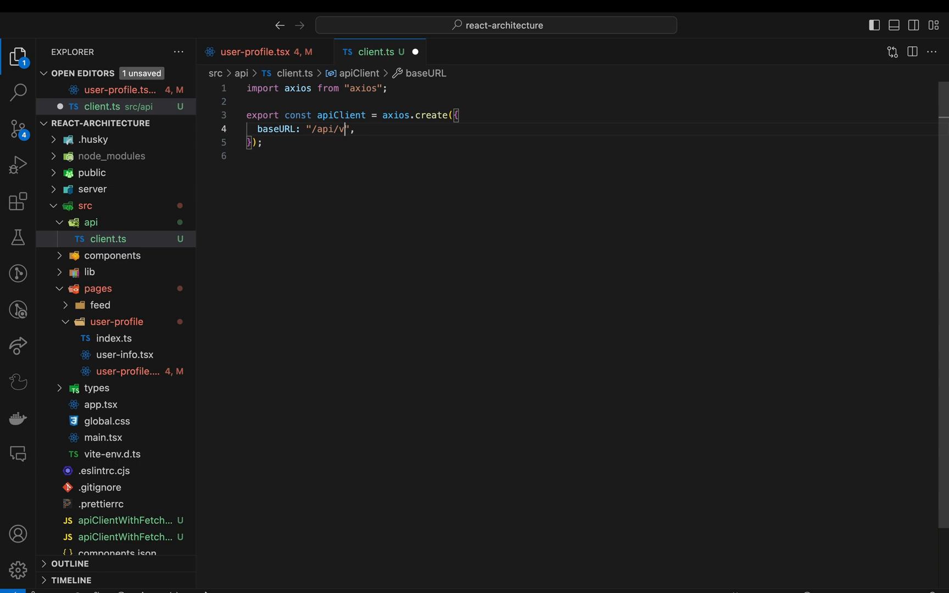
pyautogui.write('2')
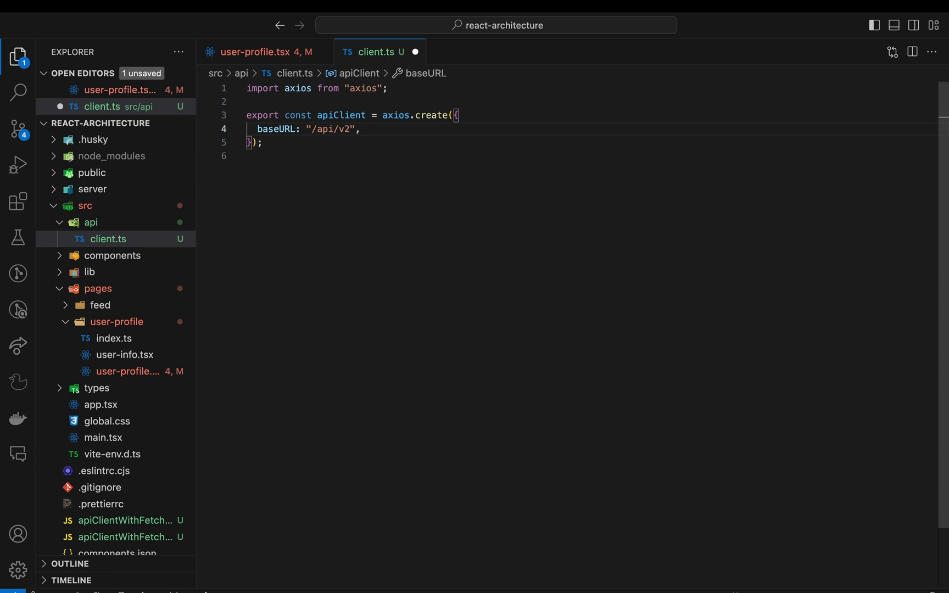
pyautogui.click(351, 129)
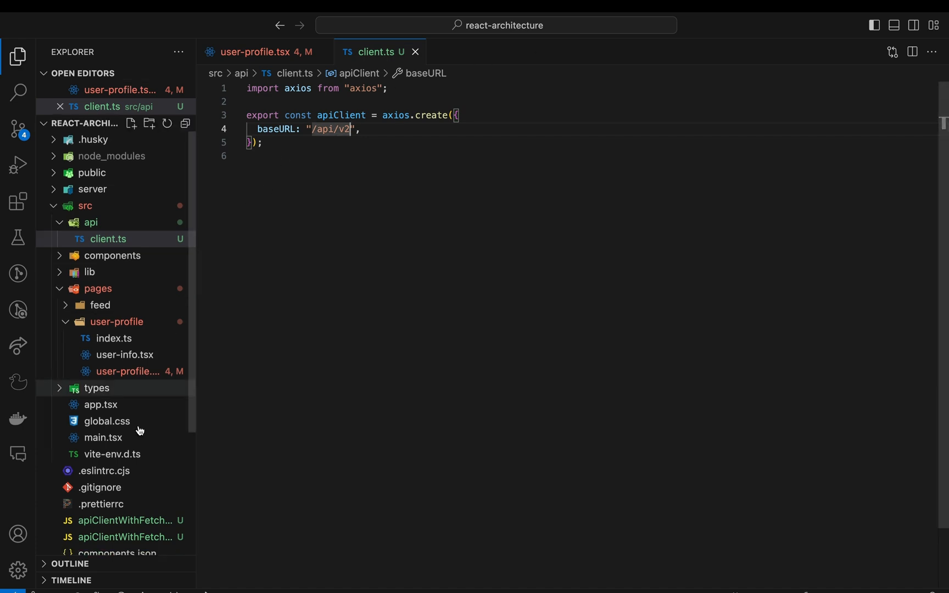
# View apiClientWithFetch-2.js down to the fetch-based APIClient usage example
pyautogui.click(125, 537)
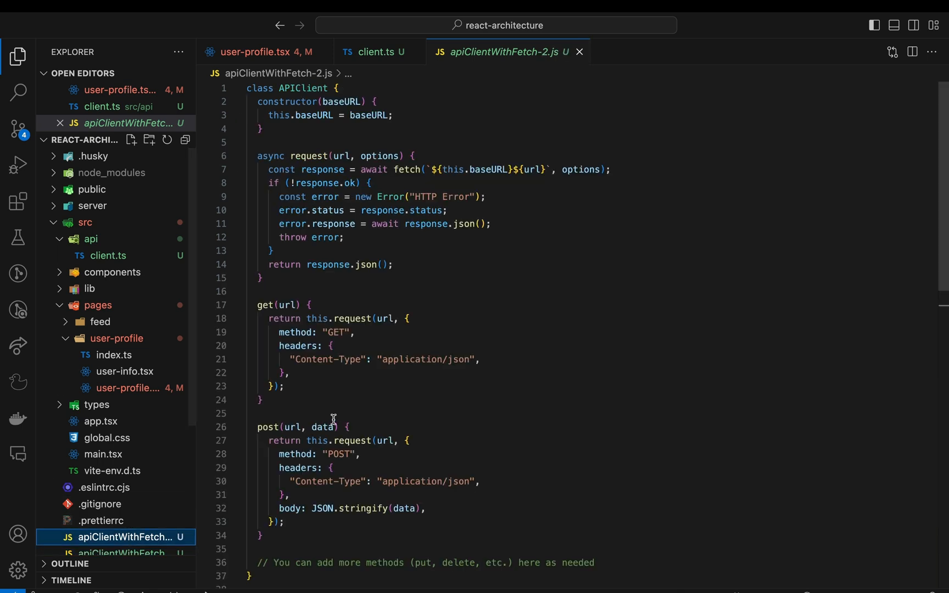
pyautogui.scroll(-3)
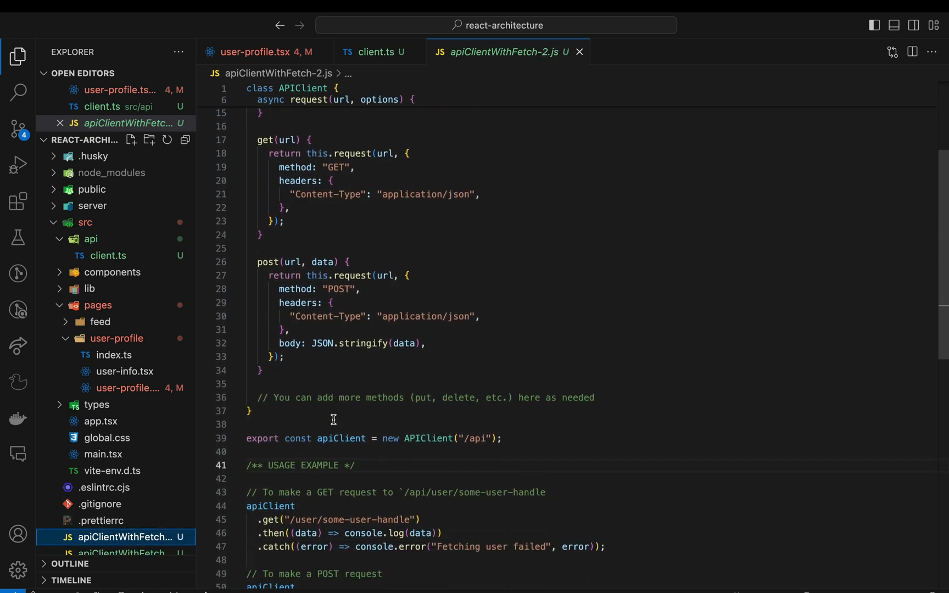